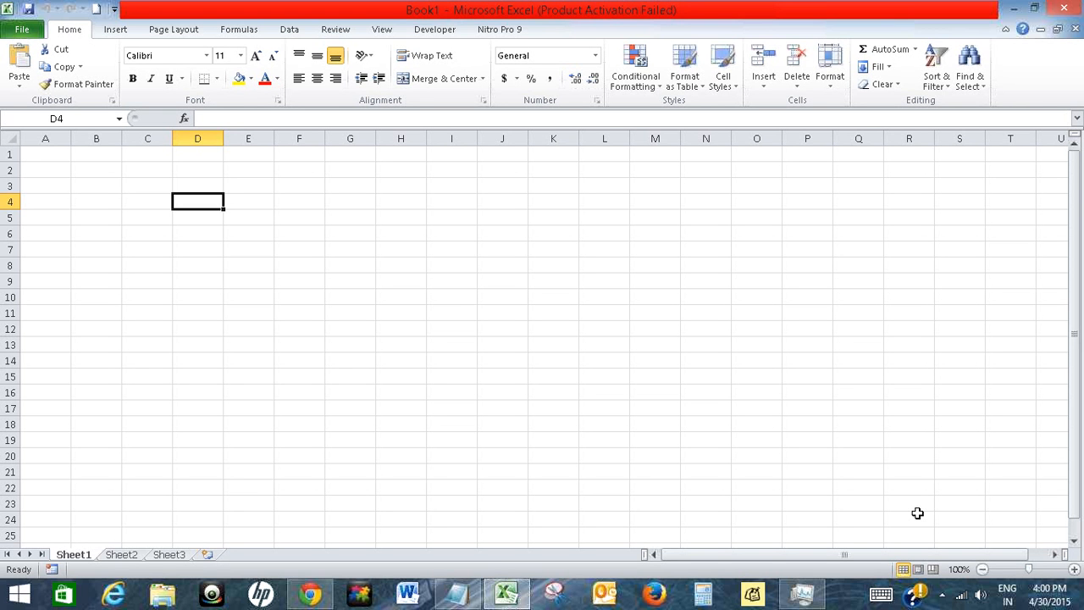
Launch the Visual Basic editor from the Developer ribbon.
left_click(433, 29)
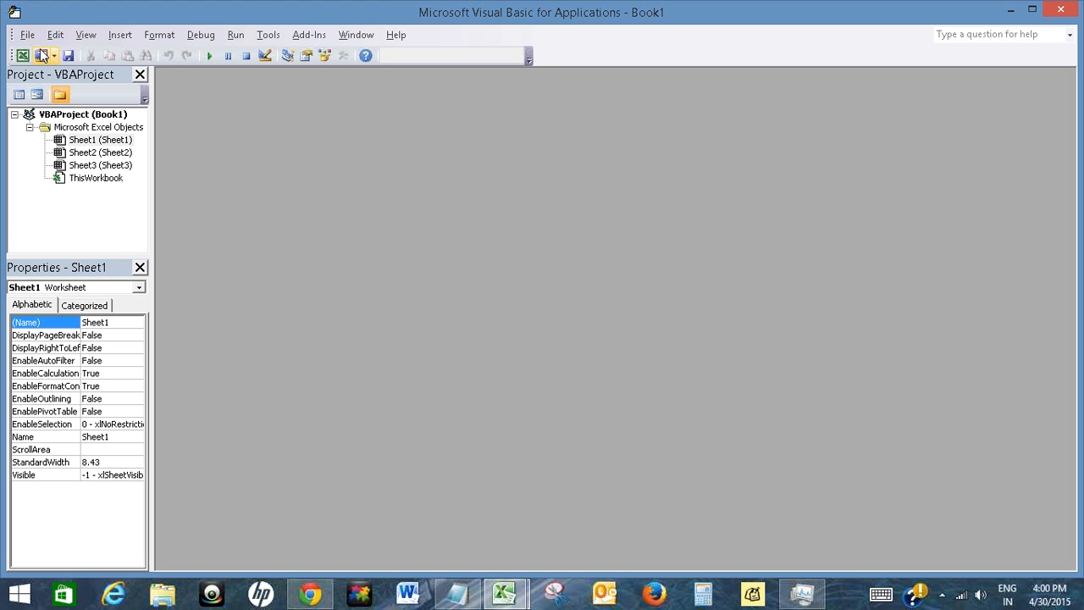
mouse_move(27, 44)
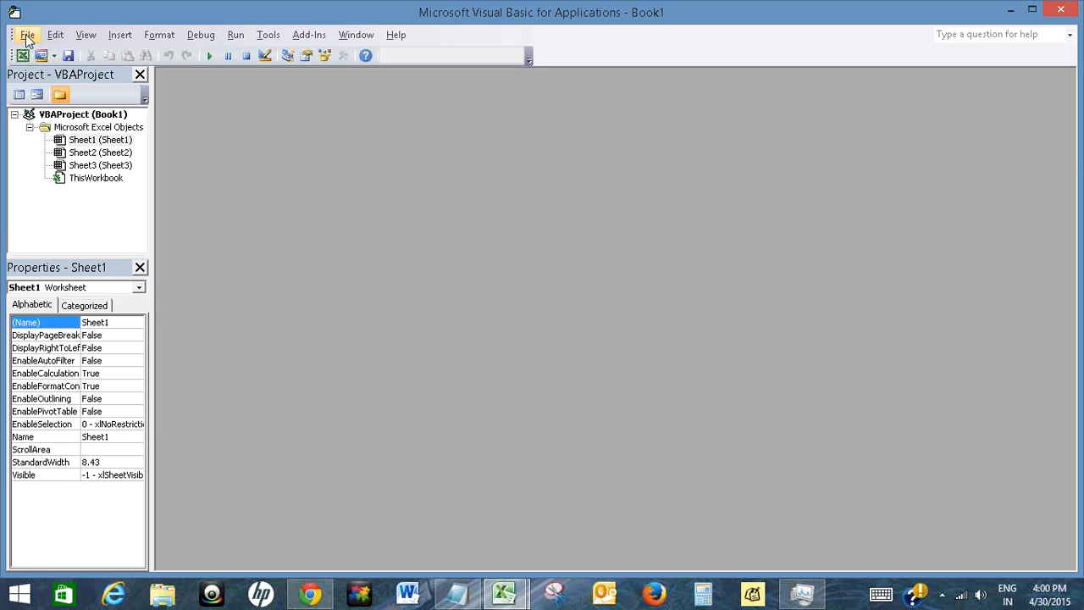
Insert a new module with Function beepnow() calling Beep, then return to the worksheet.
left_click(119, 34)
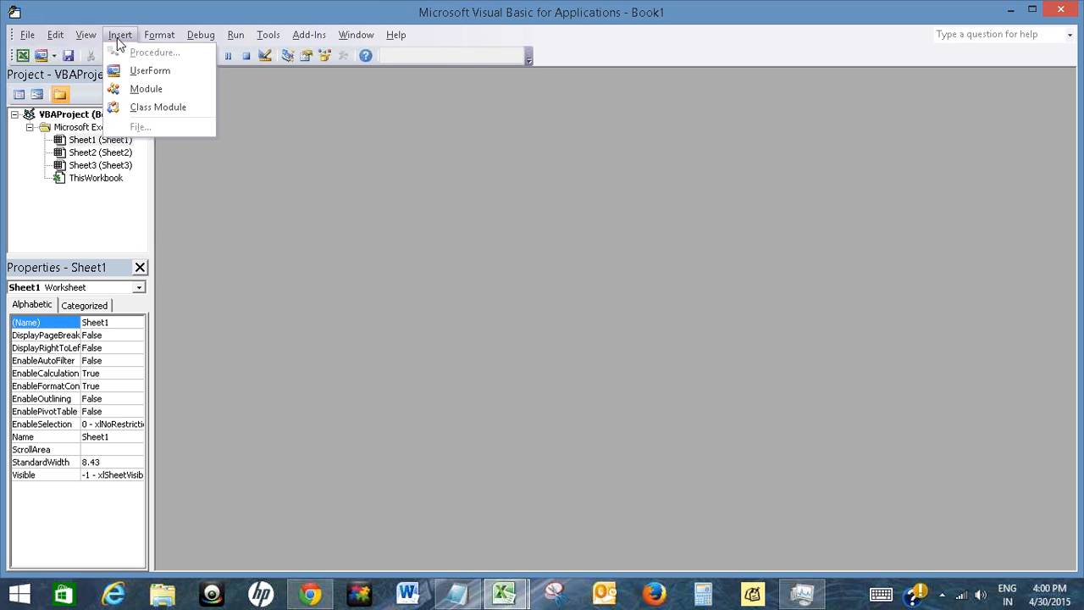
left_click(146, 88)
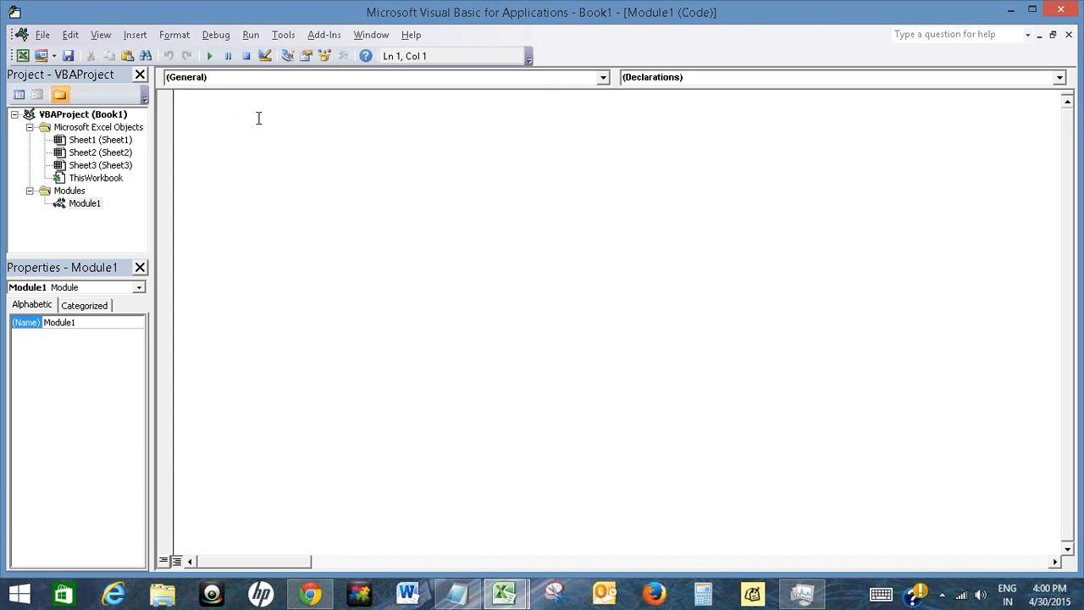
type("F")
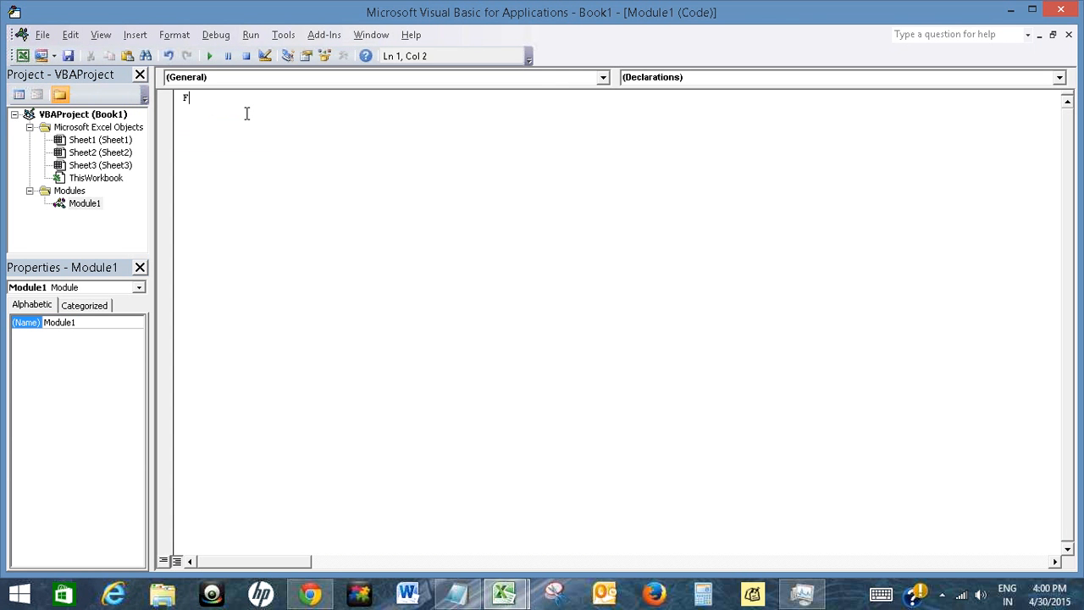
type("unction")
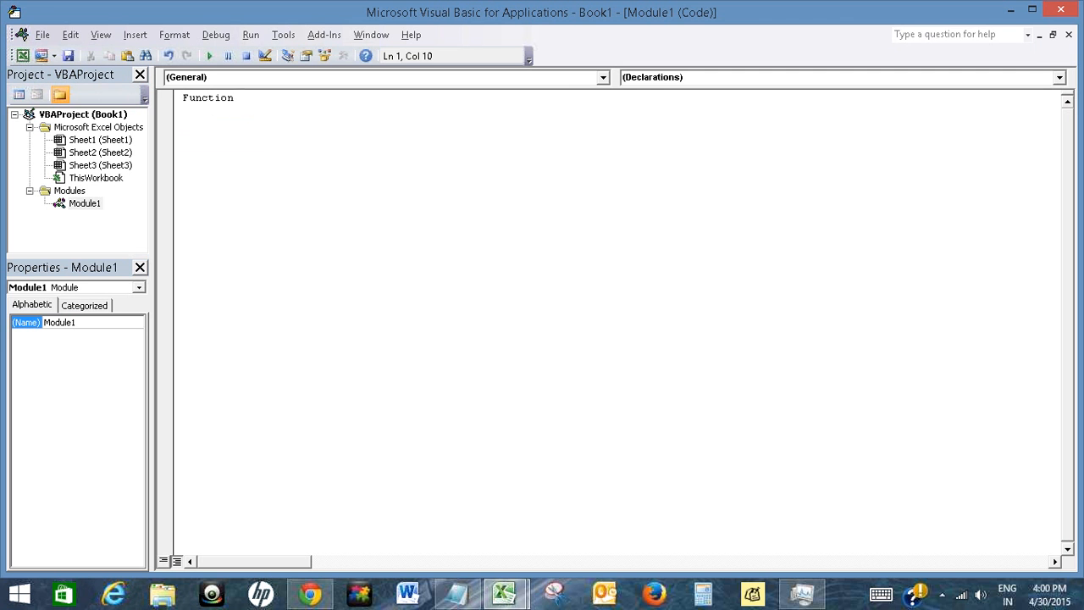
type("beepnow")
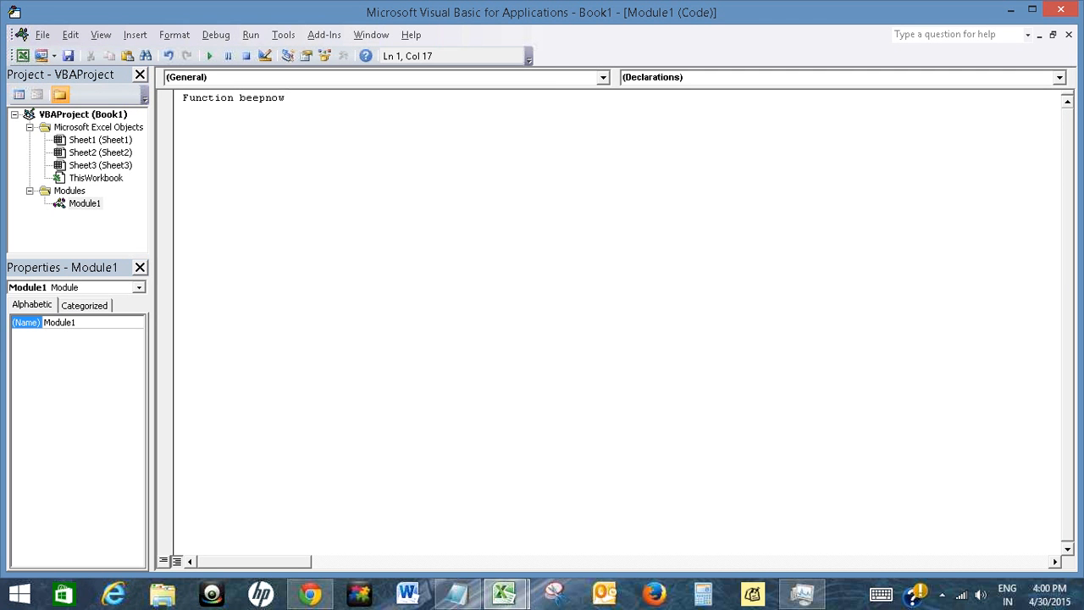
type("()")
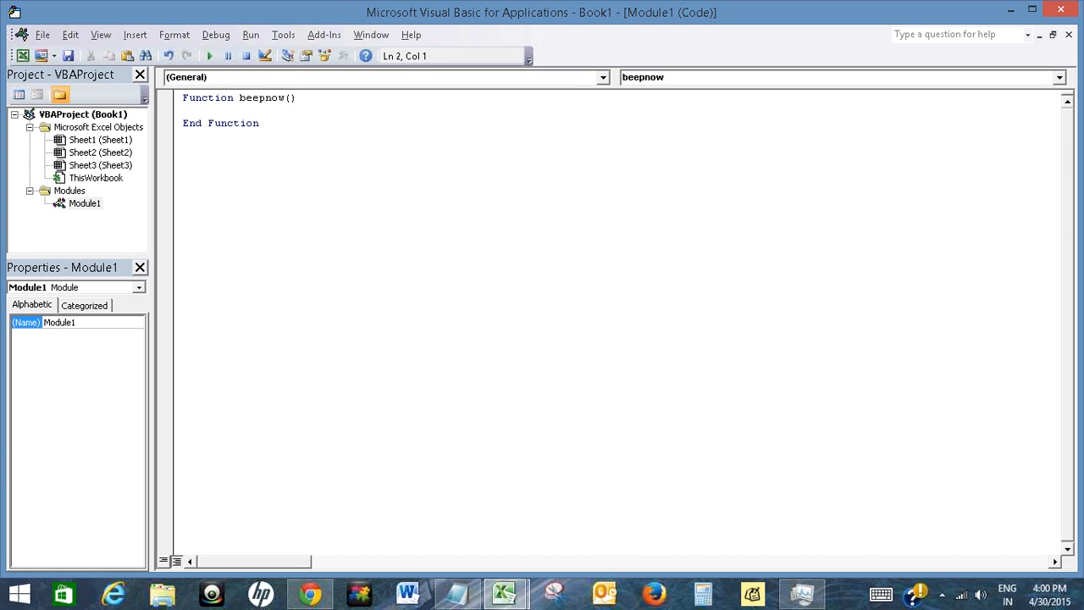
type("Beep")
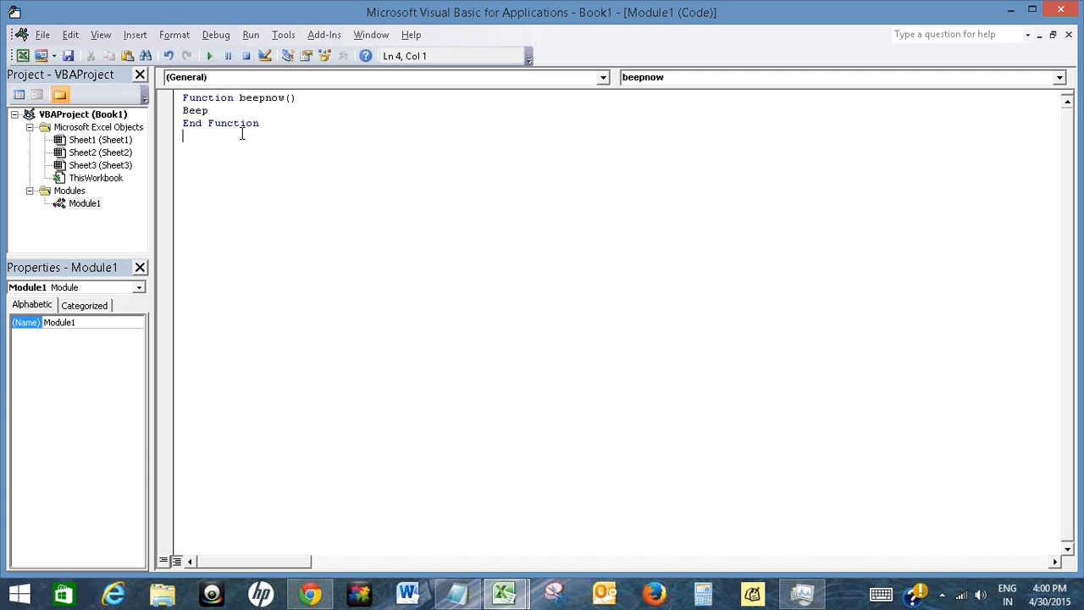
double_click(248, 96)
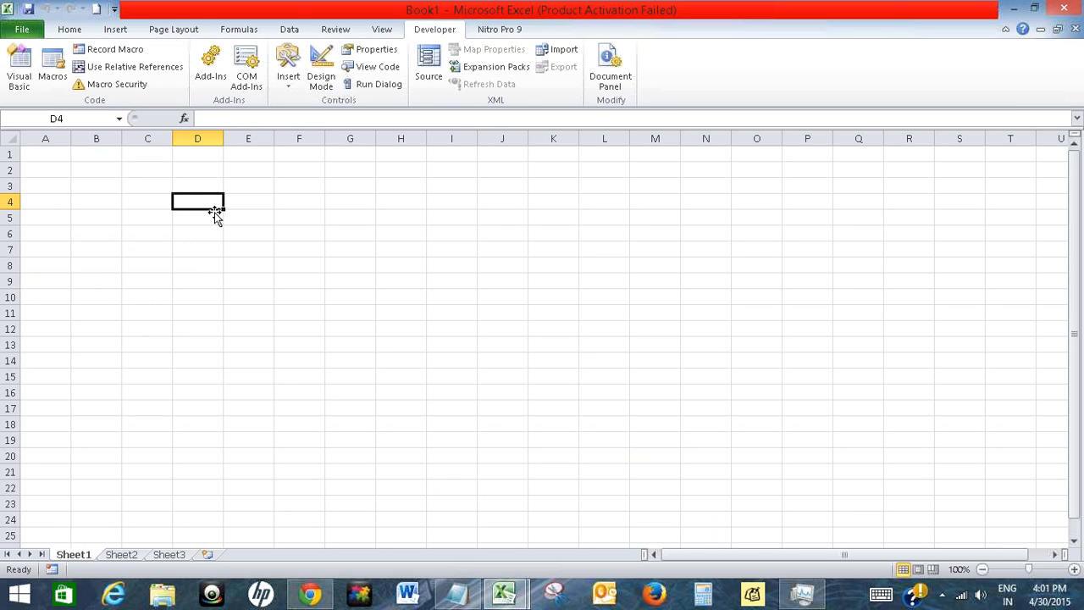
Enter 34 in D4 and 45 in D5 as the values to compare.
left_click(68, 28)
type("3")
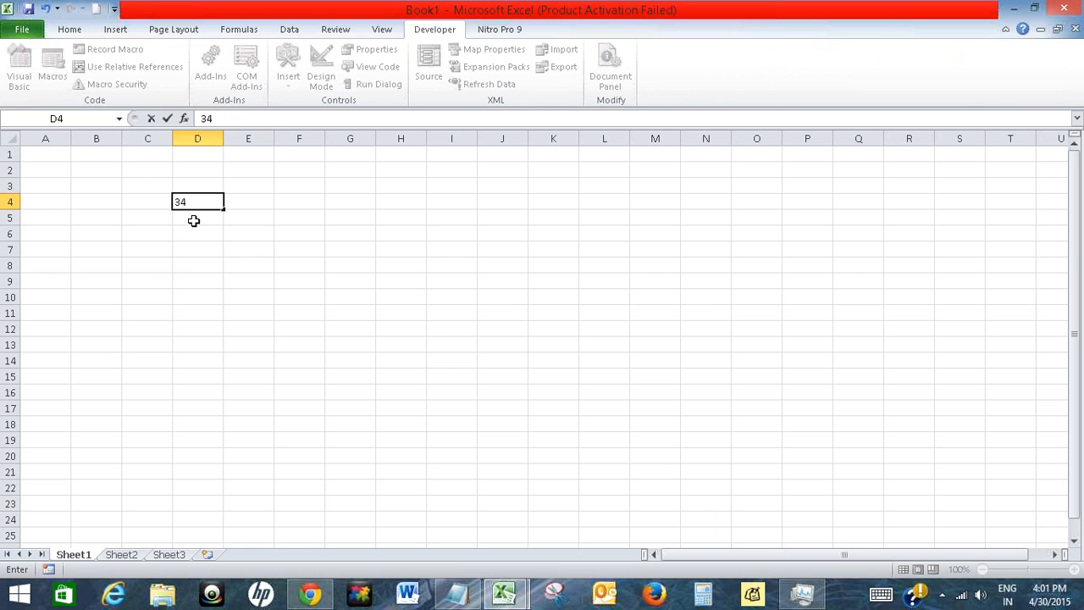
type("45")
left_click(198, 266)
type("=")
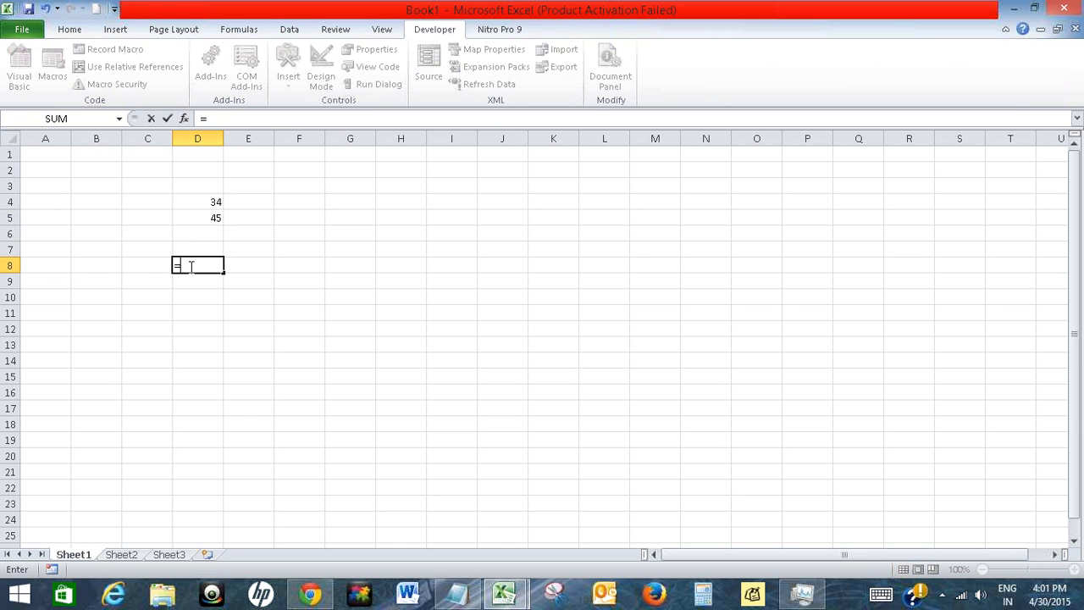
Enter =IF(D4<>D5,beepnow(),"") in D8 so it beeps when they differ.
type("IF")
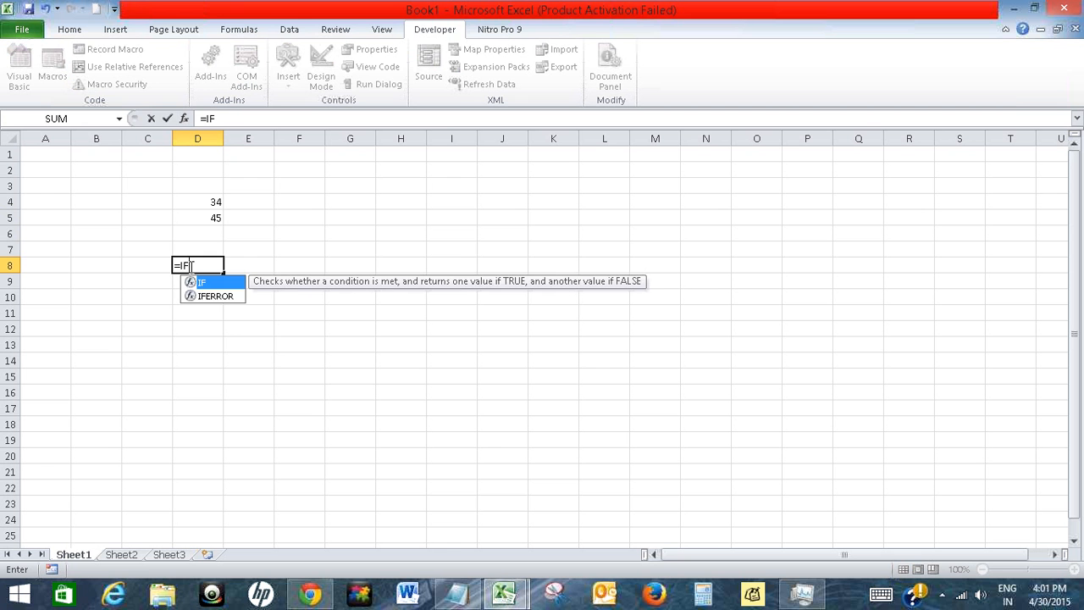
type("(D4")
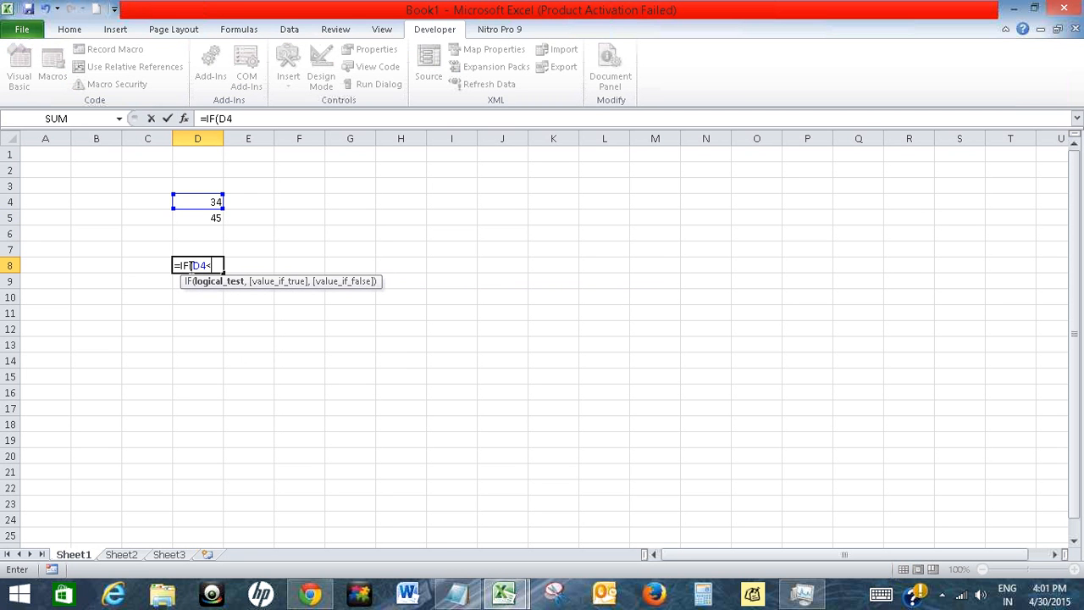
type(">D5")
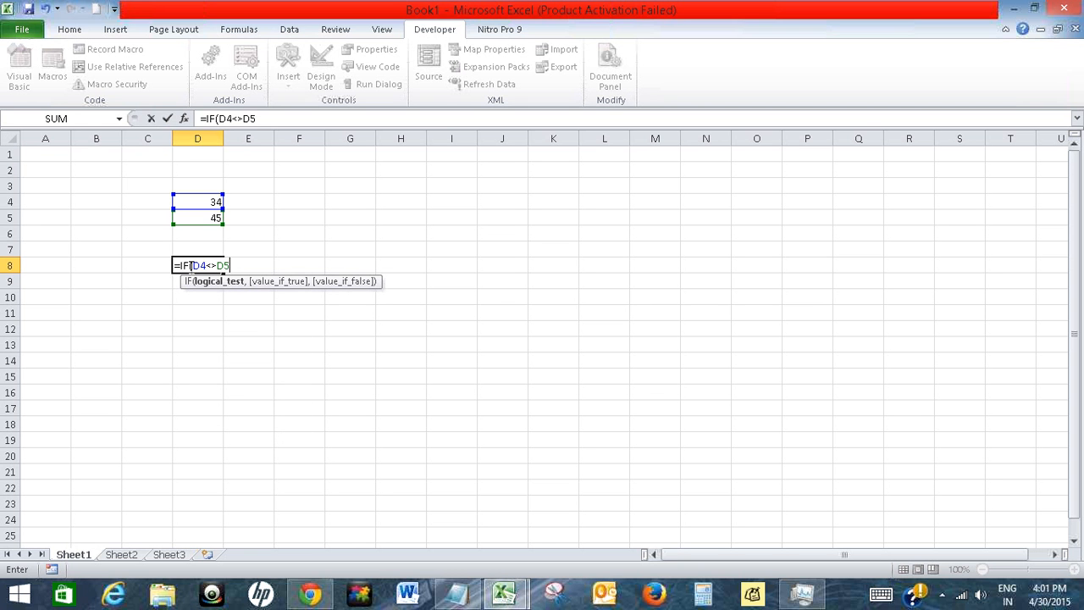
type(",b")
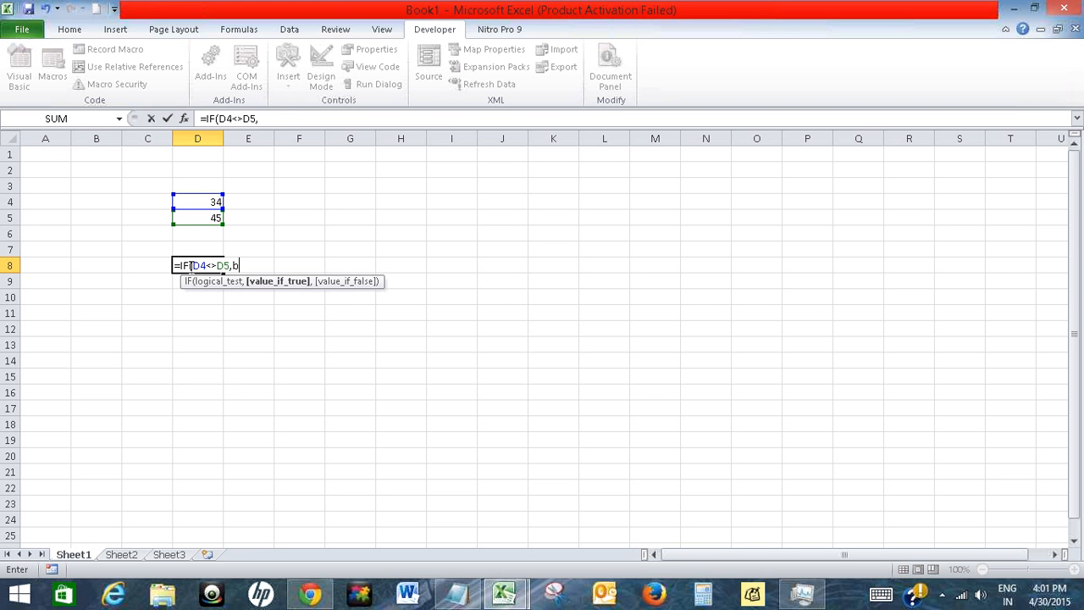
type("eepnow(),\"")
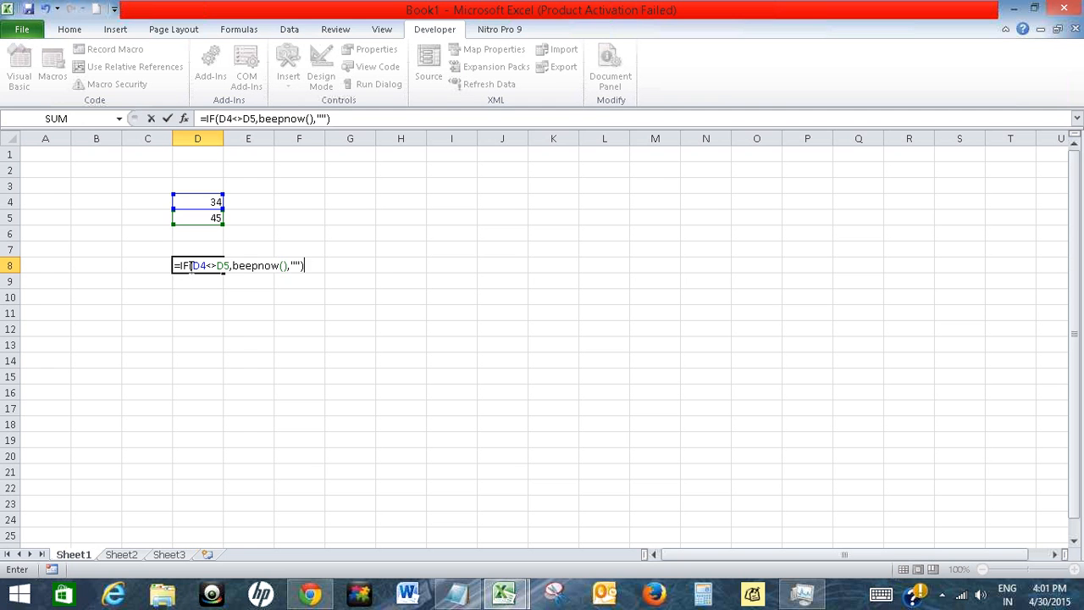
key("Return")
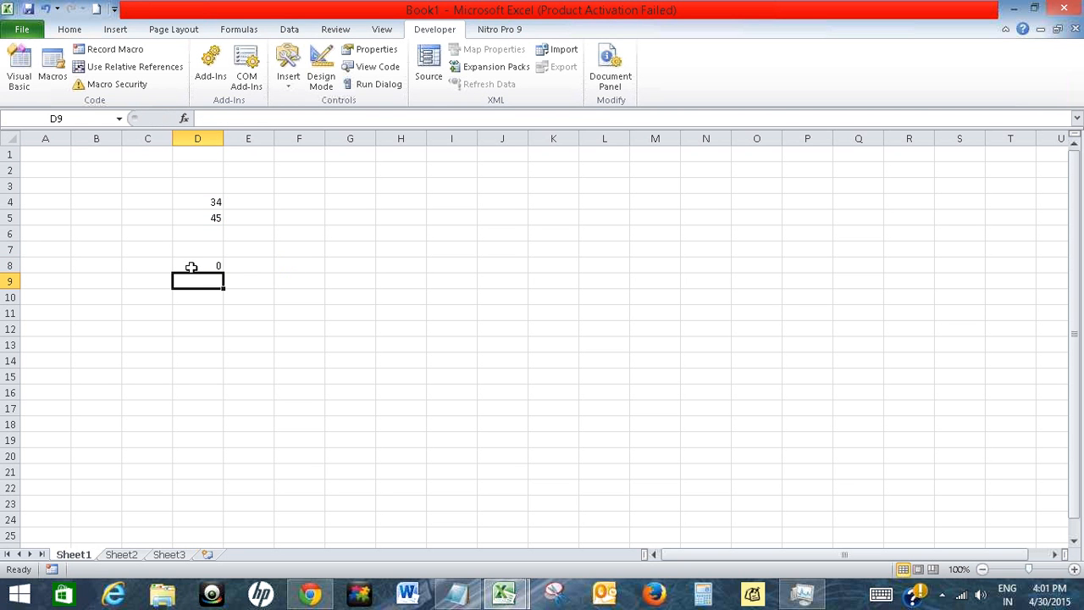
Replace the value in D5 with 36.
left_click(197, 264)
type("3")
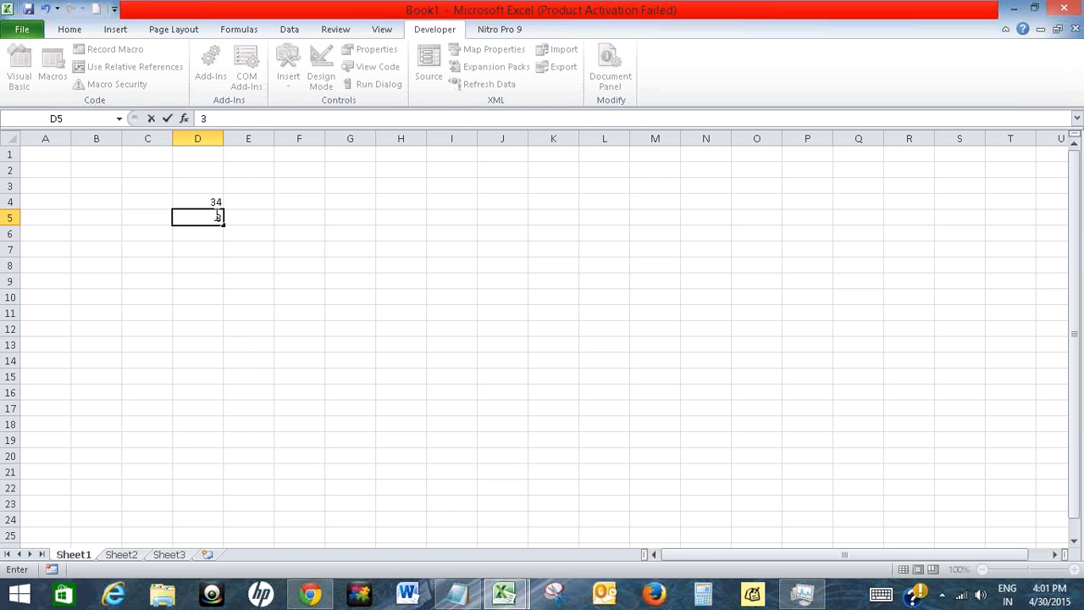
type("6")
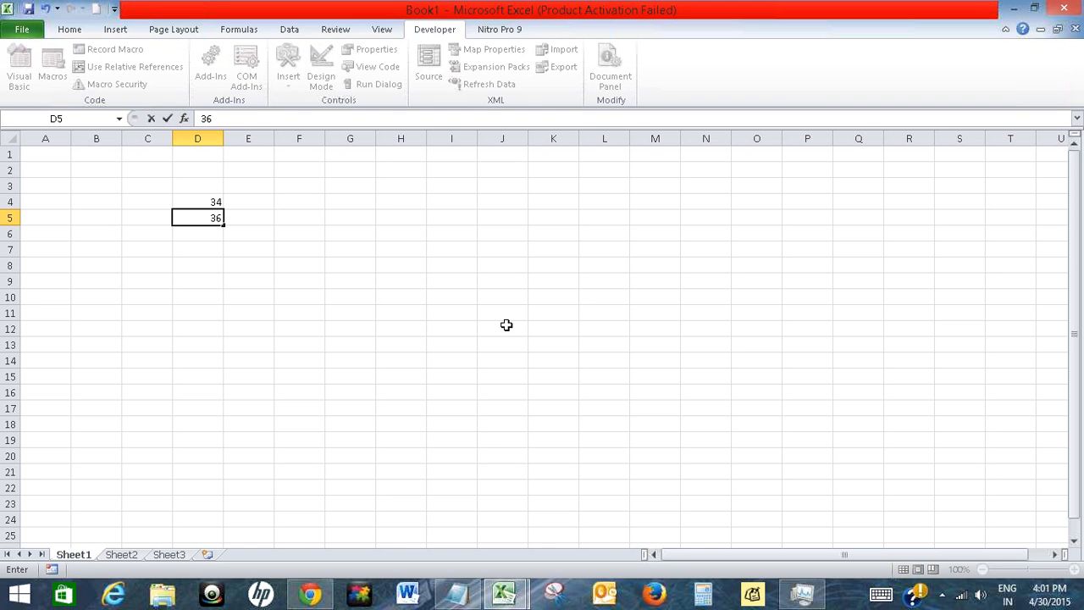